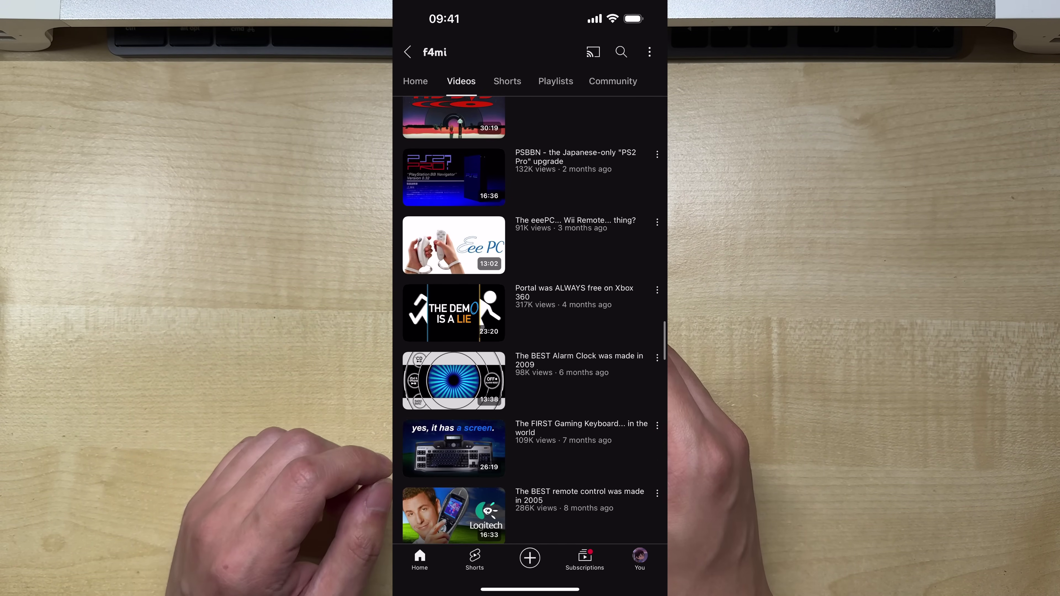
Select the external CFE Card Reader Media disk to show its 1.02 TB capacity and iPod volume.
{"action": "scroll", "scroll_direction": "down", "scroll_amount": 3}
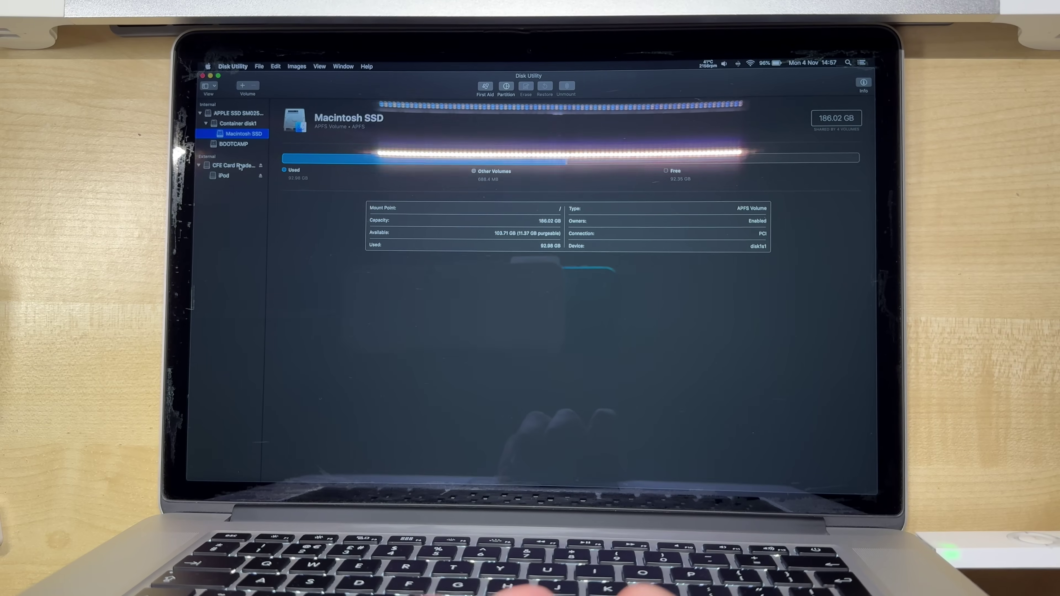
{"action": "left_click", "coordinate": [233, 166]}
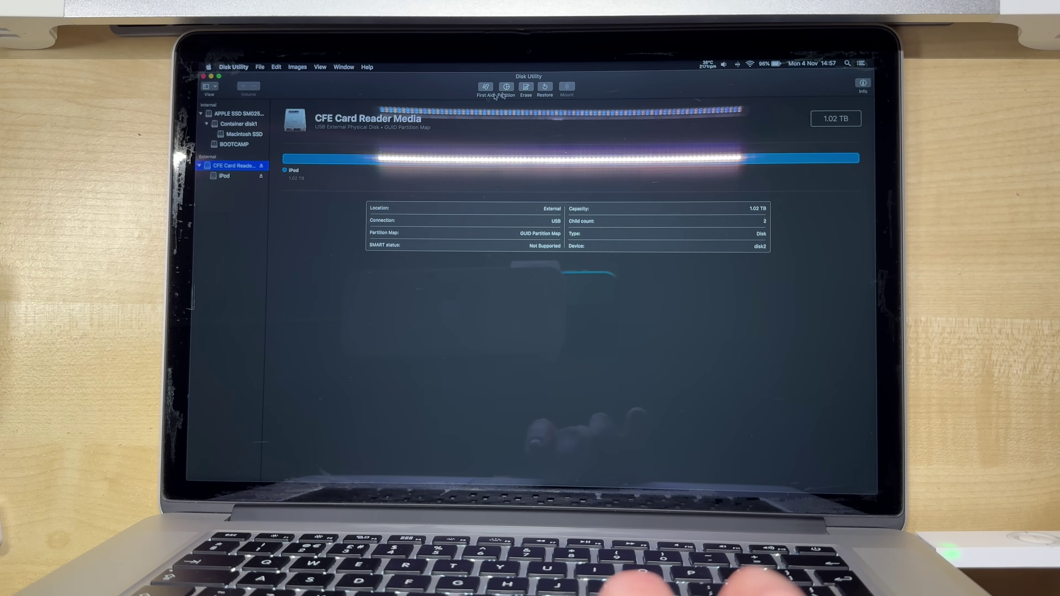